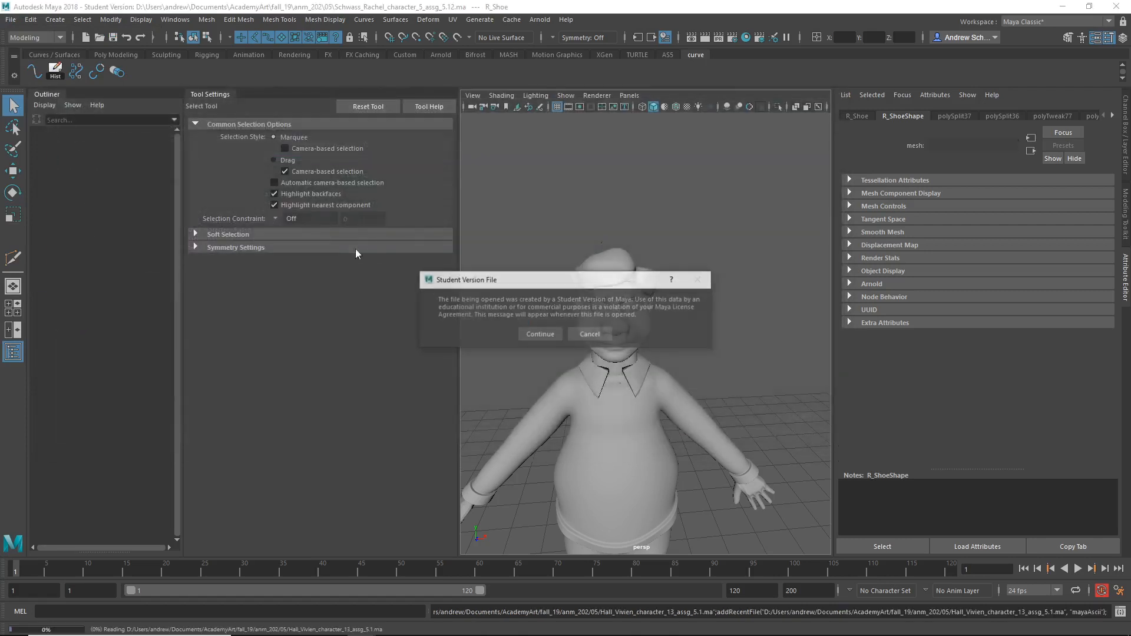
Continue past the Student Version File warning to open the character_13 scene.
click(540, 333)
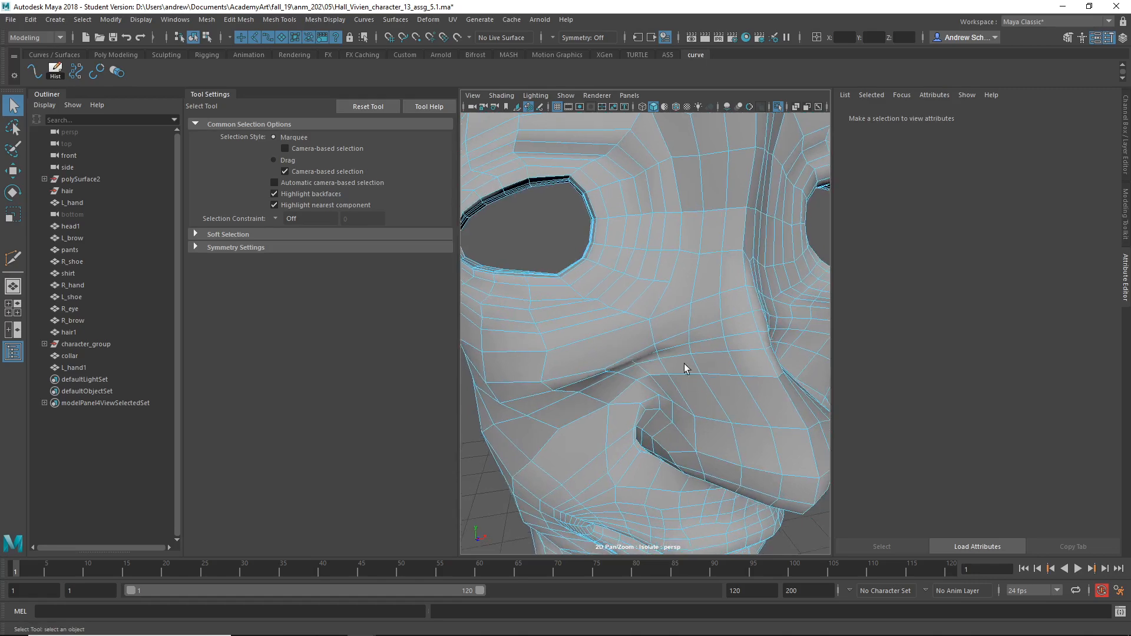
Adjust an edge near the nose and eye openings to tidy the face topology.
drag(686, 368, 710, 346)
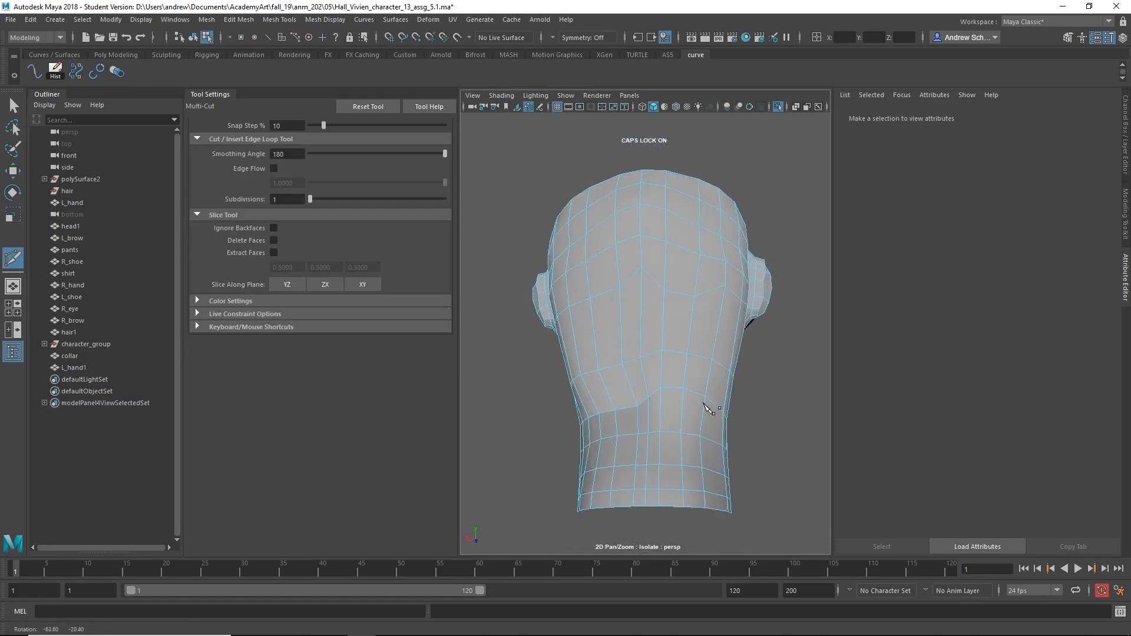
Cut a new edge across the back of the neck with the Multi-Cut tool.
drag(706, 408, 497, 444)
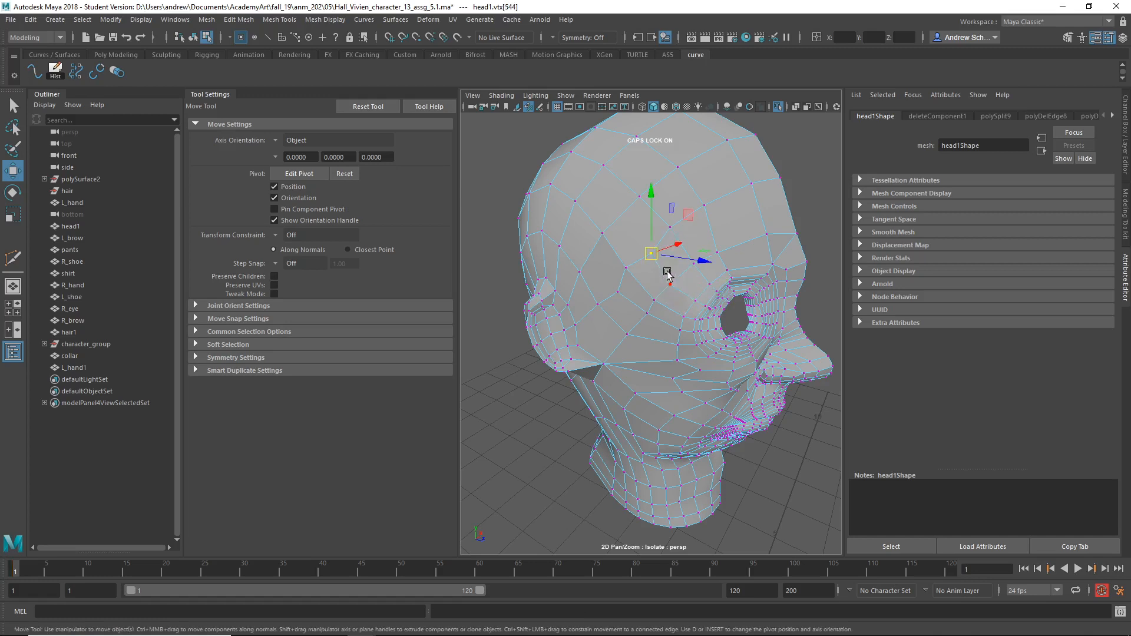
key(4)
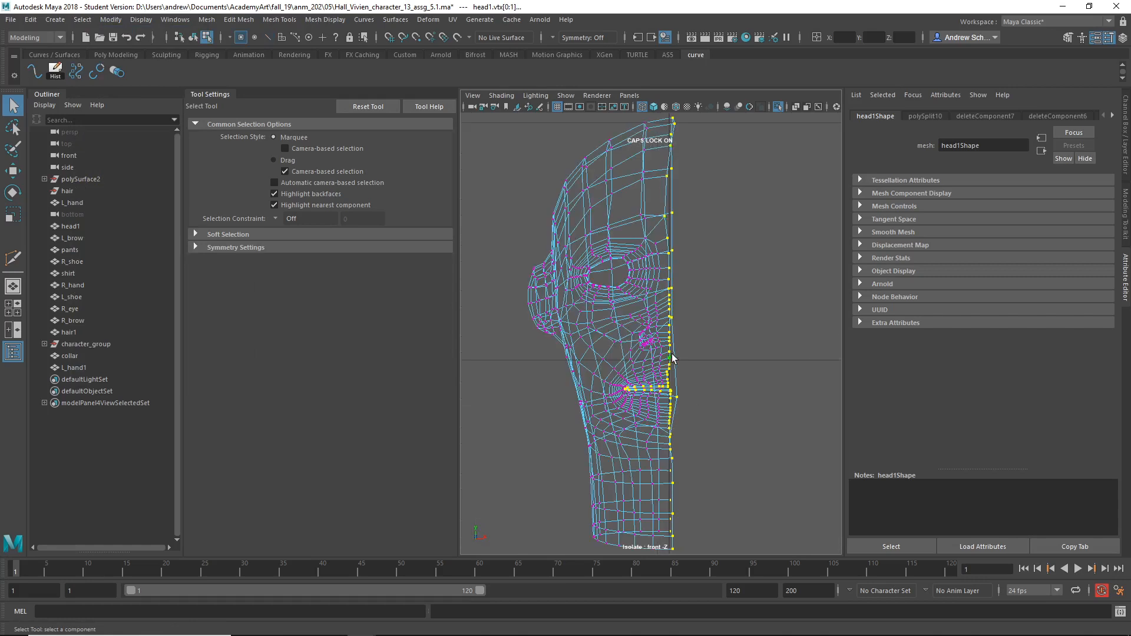
Isolate head1 in the front view to show only half of the head.
click(812, 36)
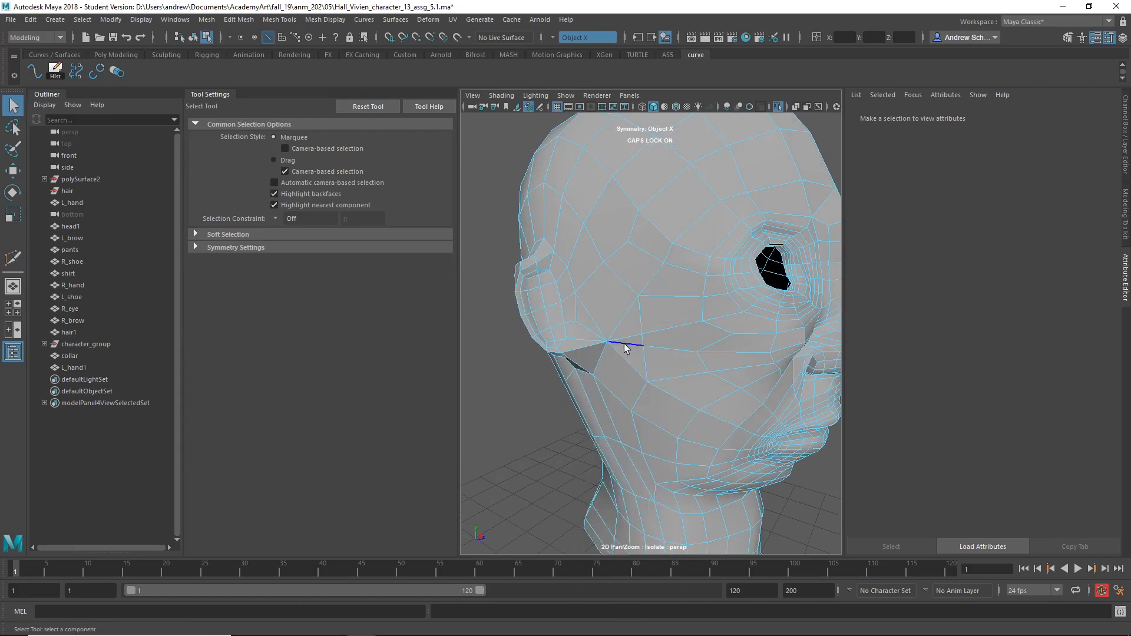
Finish the symmetric edge cut across the cheek below the eye.
click(624, 344)
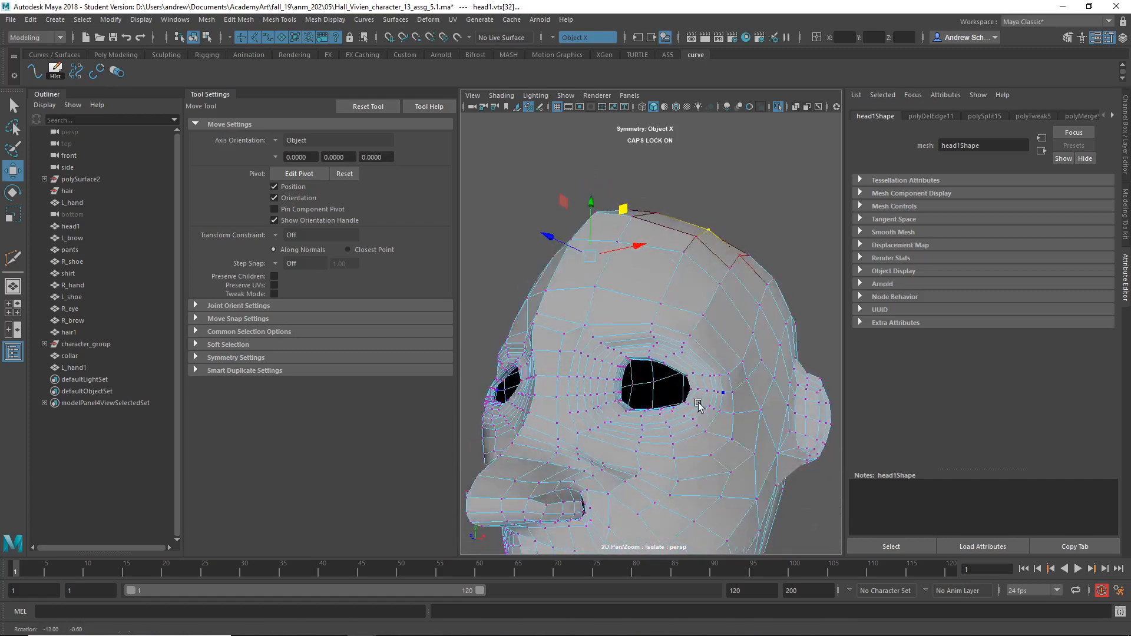
Move the selected top-of-head edges to reshape the crown.
drag(696, 404, 570, 411)
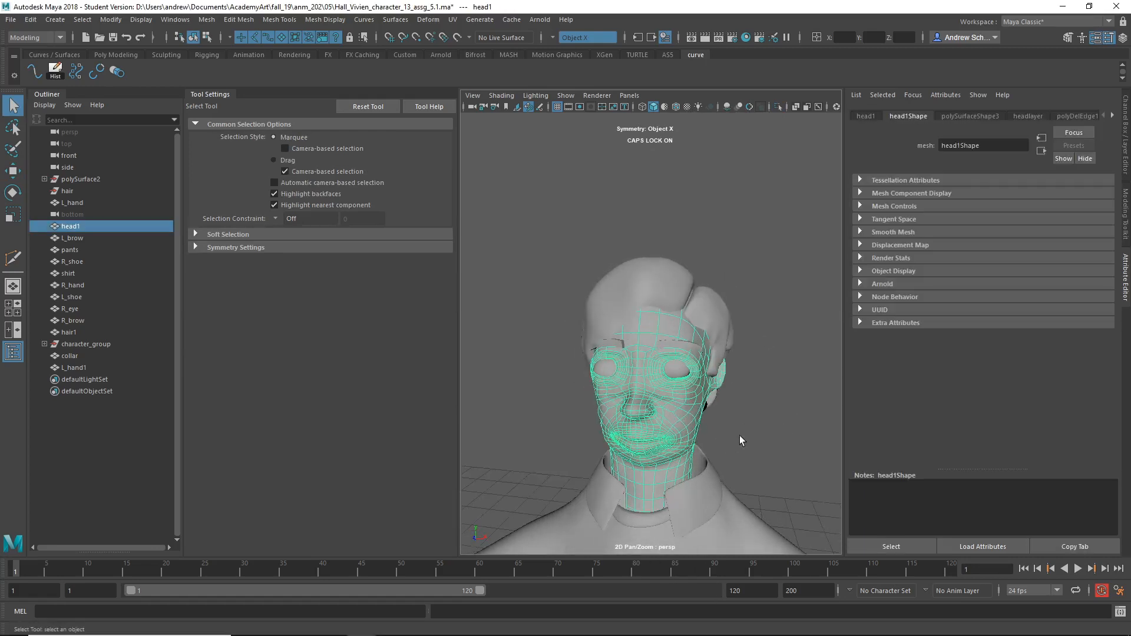
Select head1 in the Outliner to inspect it on the full character.
click(69, 274)
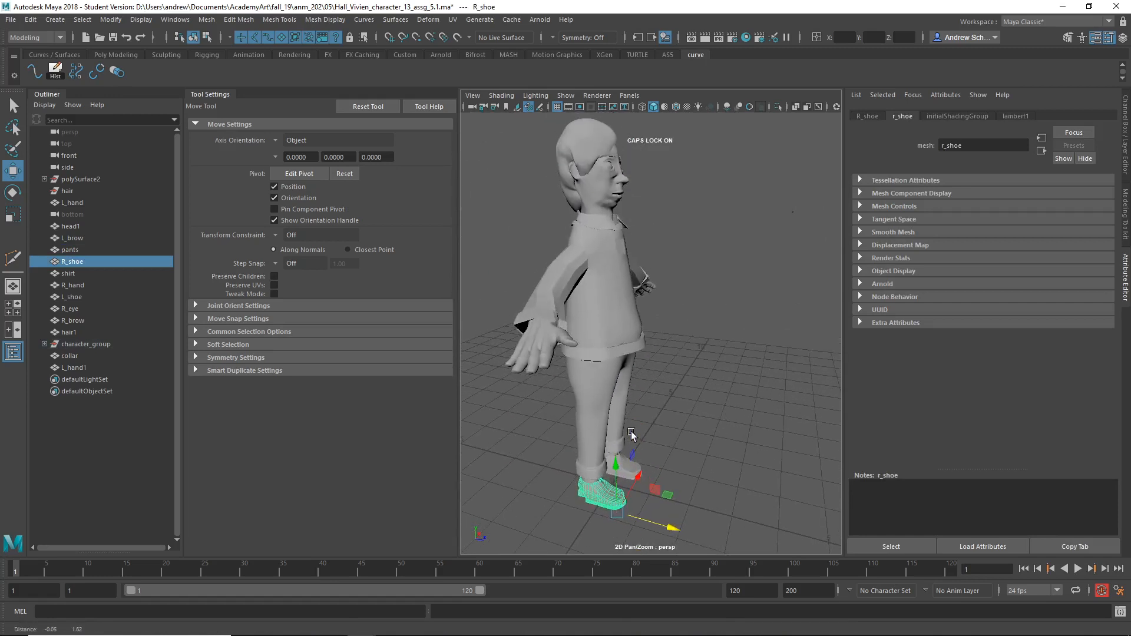
drag(632, 436, 534, 235)
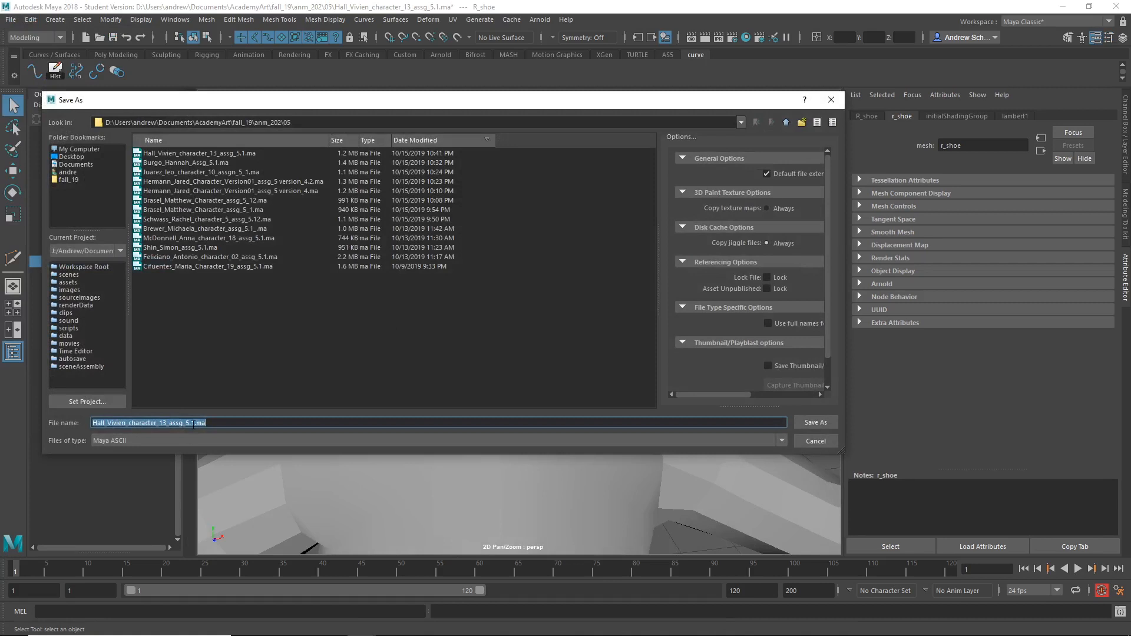
Save the scene as Hall_Vivien_character_13_assg_5.1.2.ma.
click(815, 421)
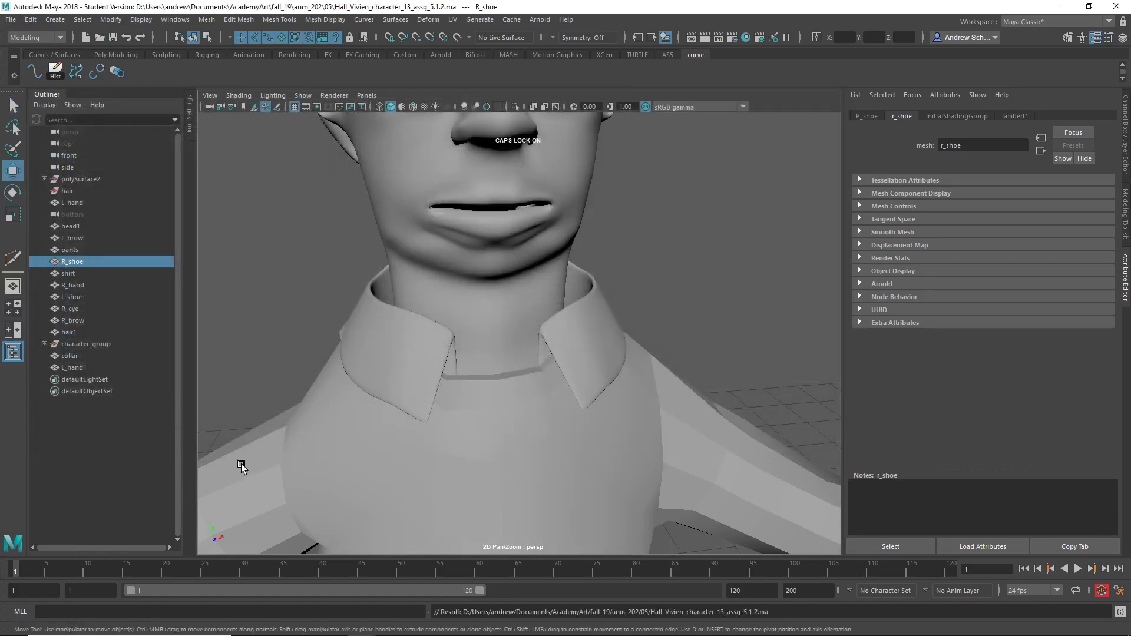